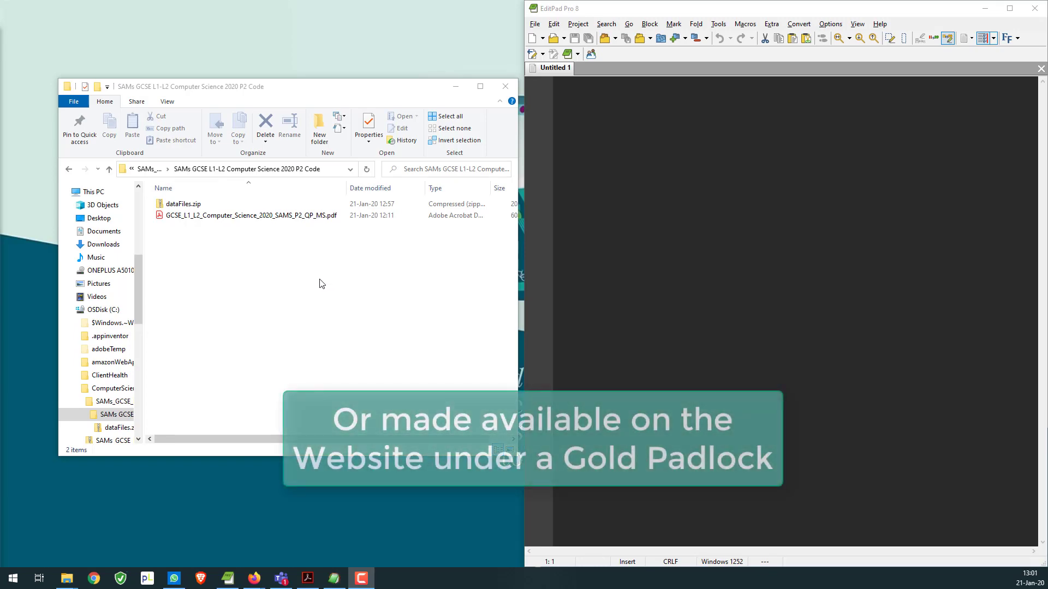
- Extract dataFiles.zip into a dataFiles folder beside the question paper, revealing its Student folder
left_click(183, 204)
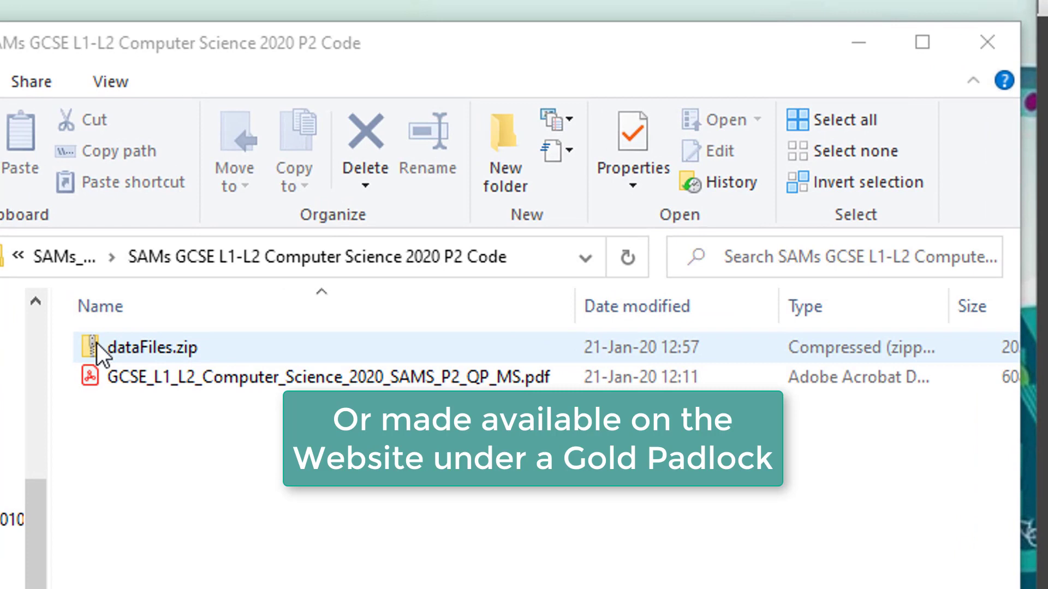
double_click(144, 347)
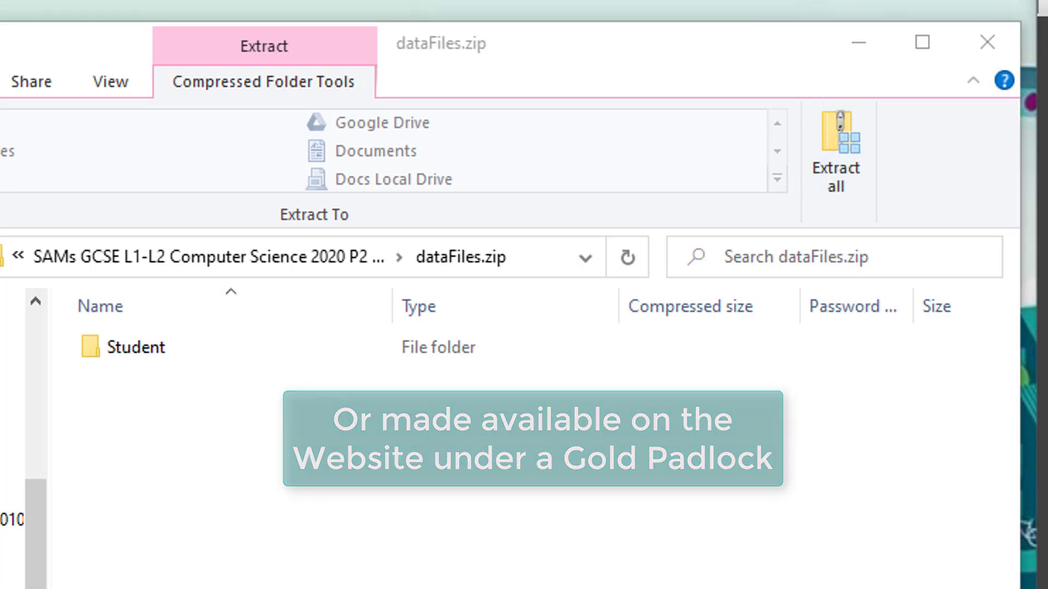
left_click(835, 151)
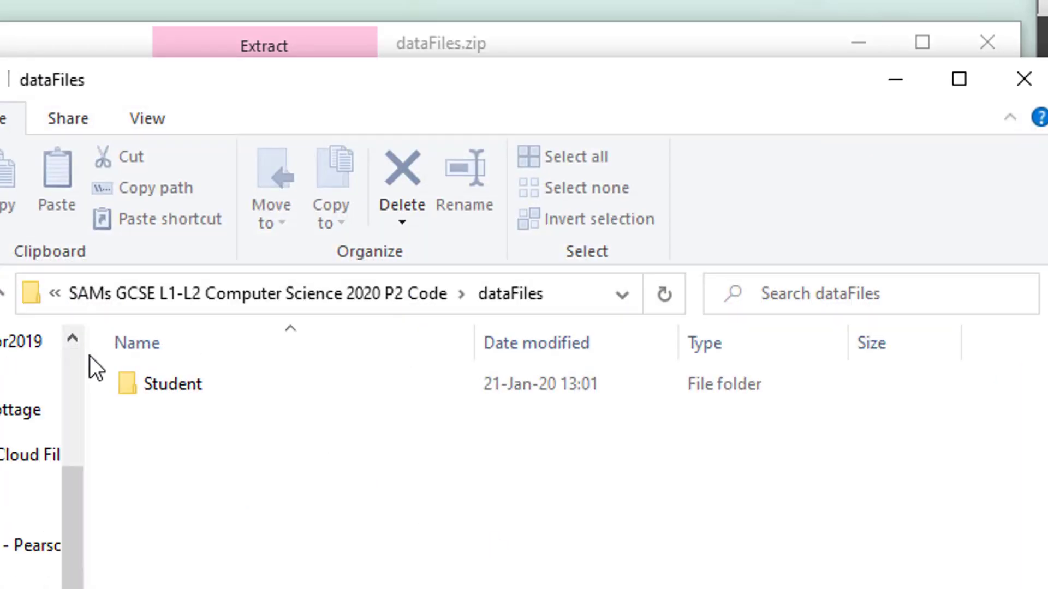
- Inspect the Student folder's PLS PDF and Q01–Q06.py files, then return to P2 Code for the question paper
left_click(175, 383)
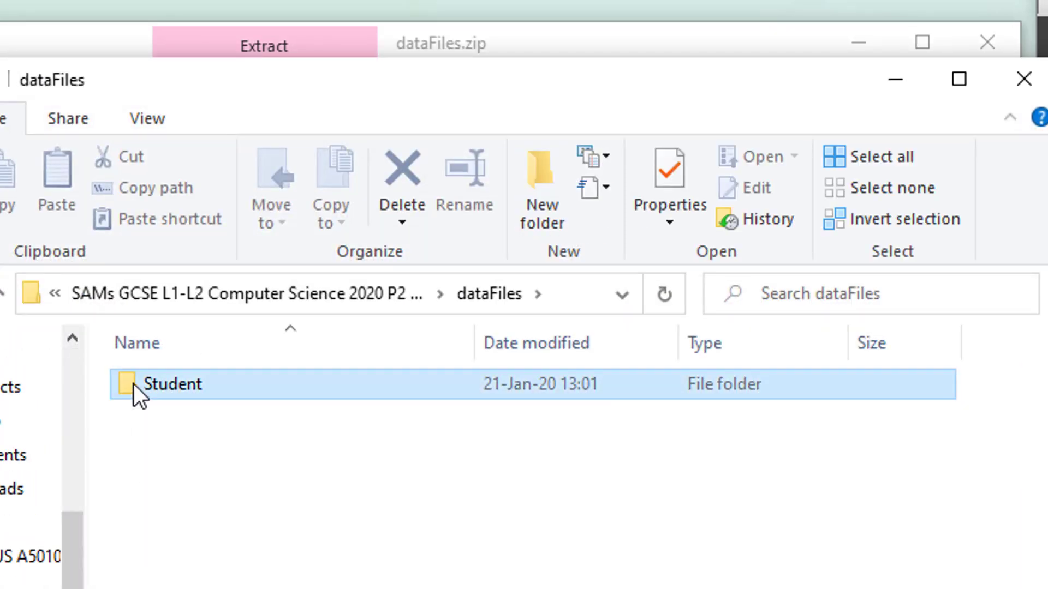
double_click(172, 384)
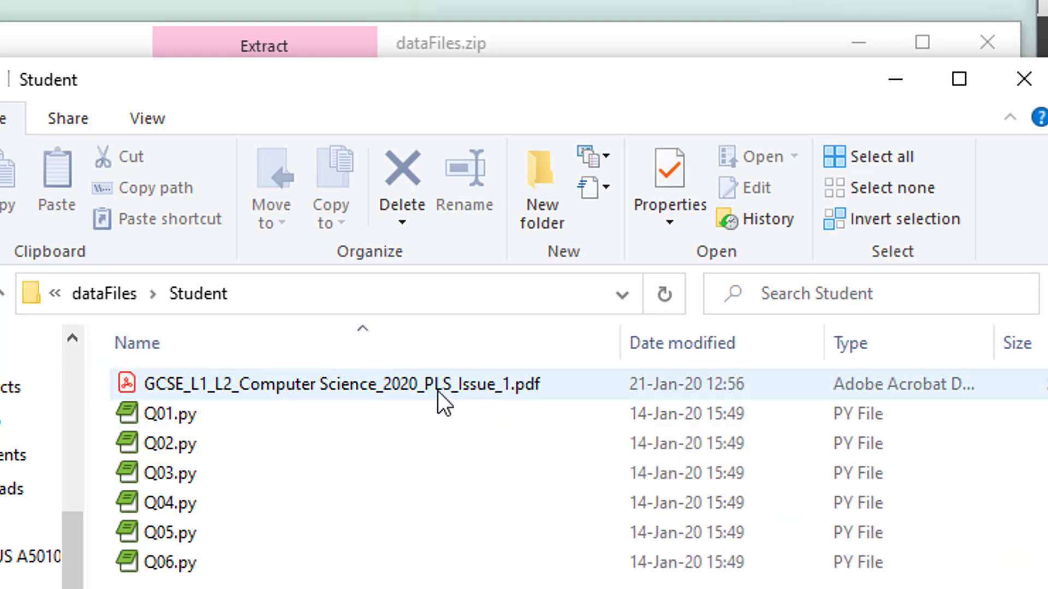
mouse_move(435, 388)
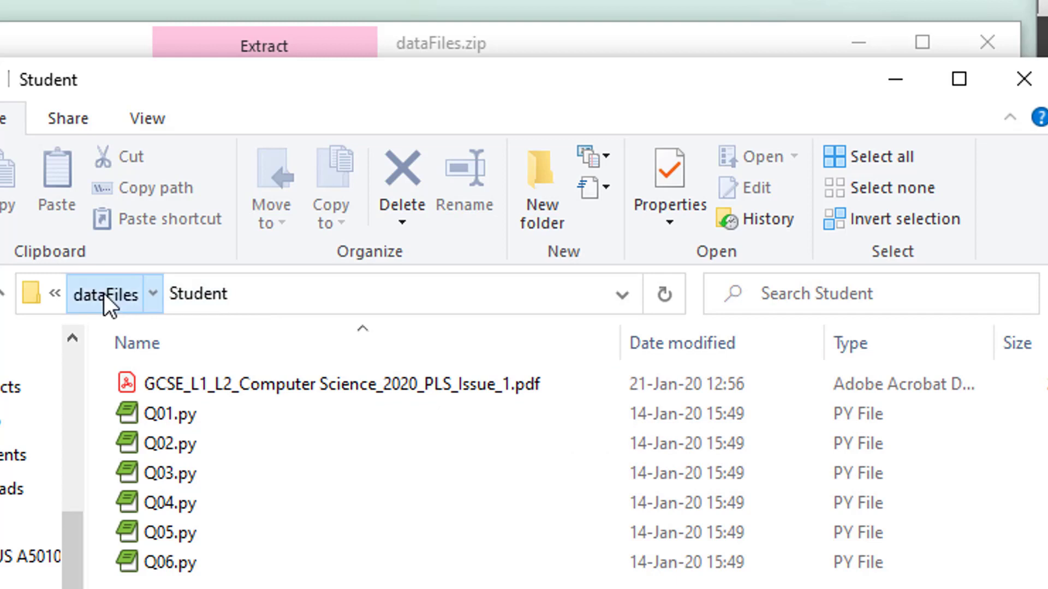
left_click(105, 293)
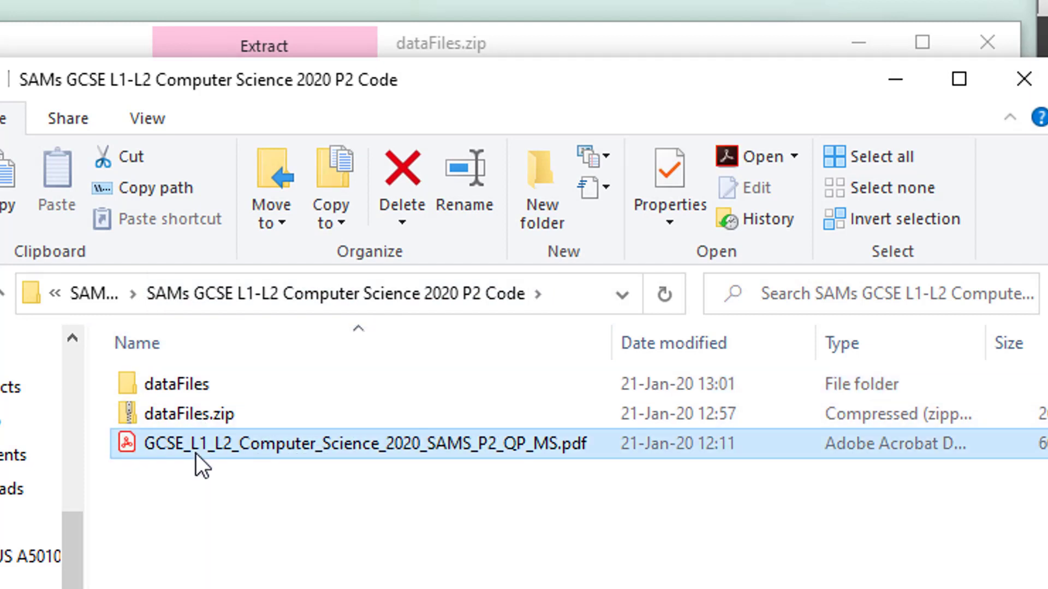
double_click(220, 444)
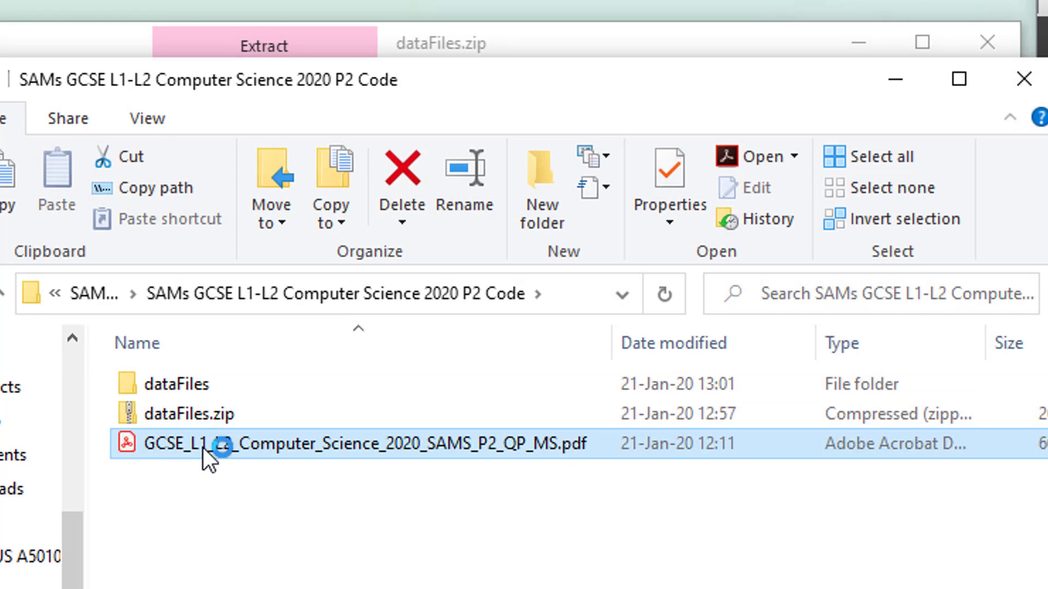
- Read through the Computer Science Paper 2 cover page instructions in Adobe Acrobat
double_click(201, 444)
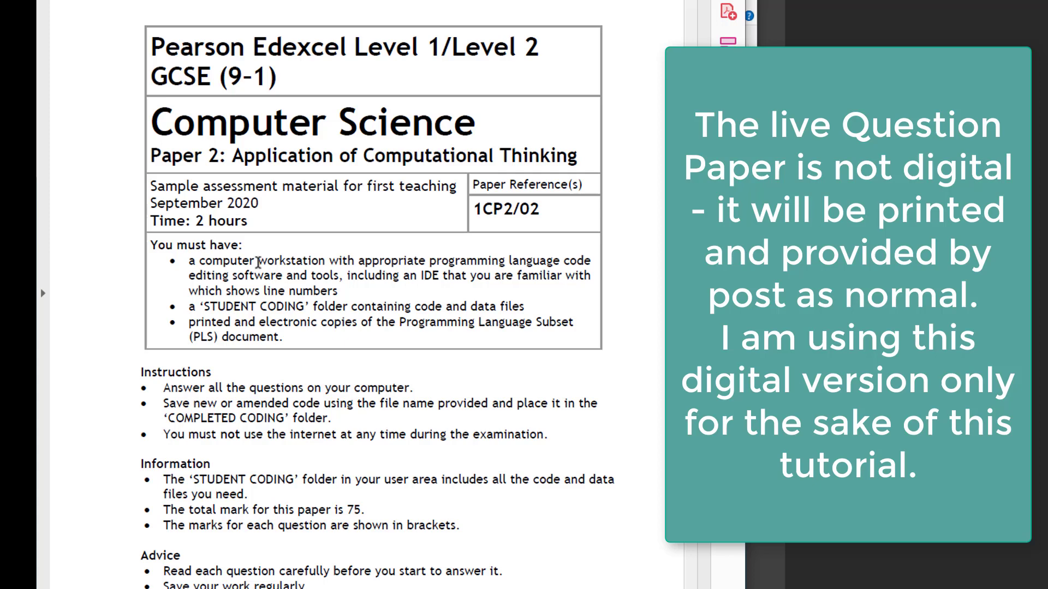
scroll("down", 3)
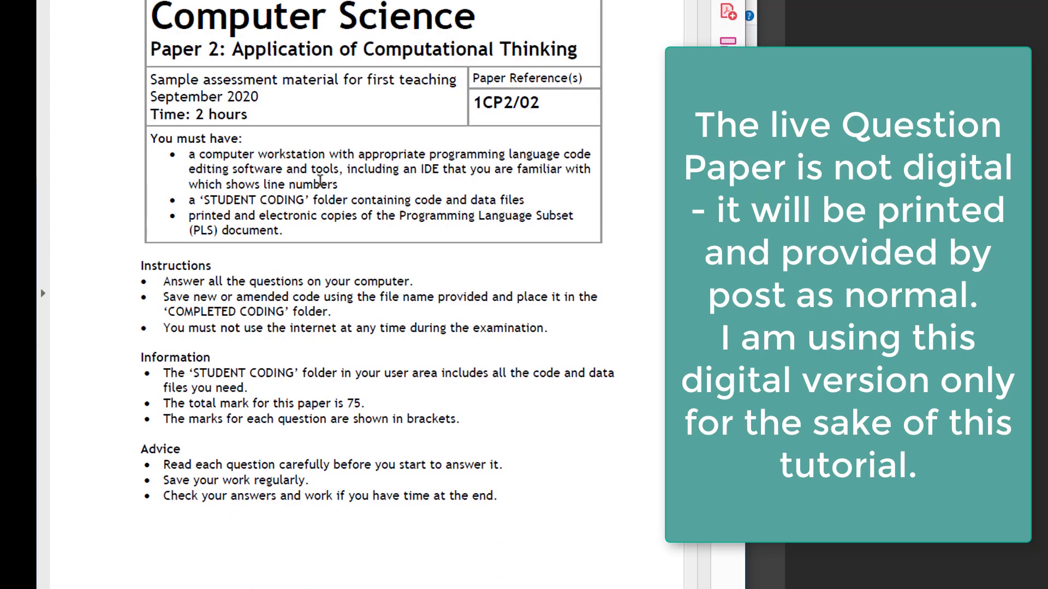
mouse_move(299, 220)
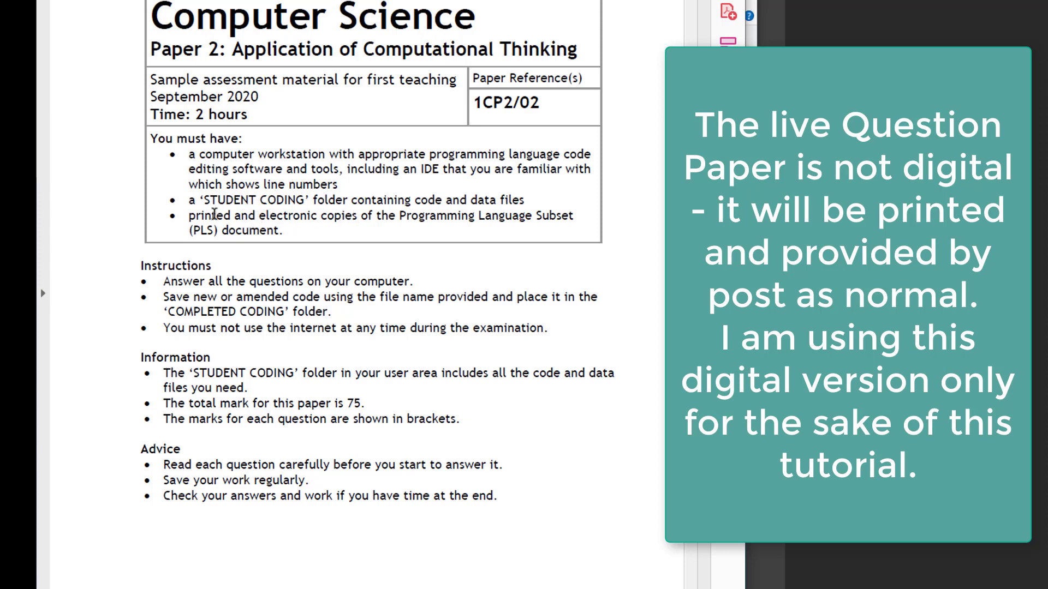
mouse_move(363, 153)
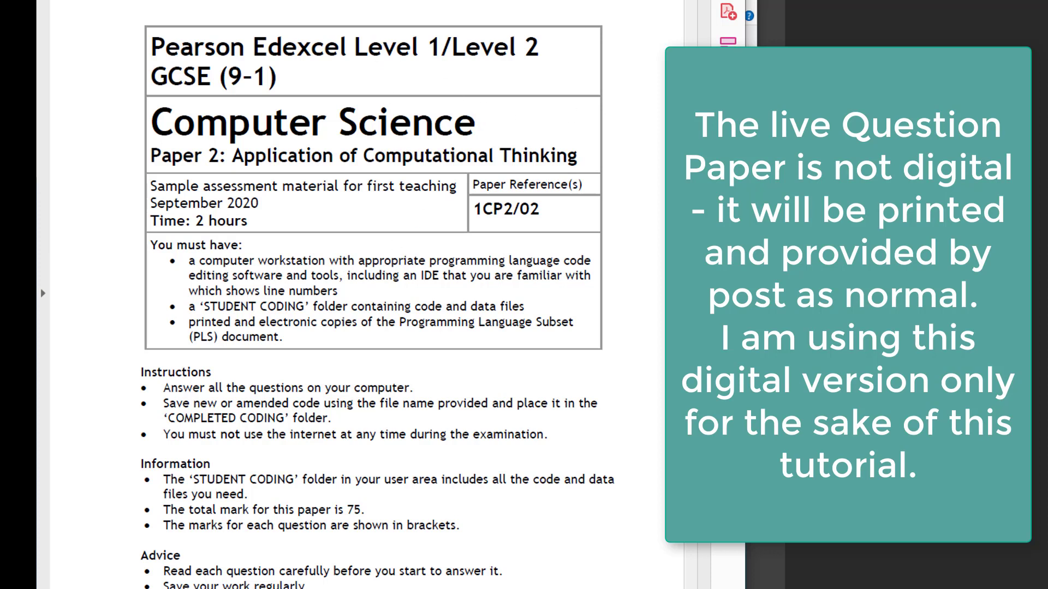
scroll("down", 3)
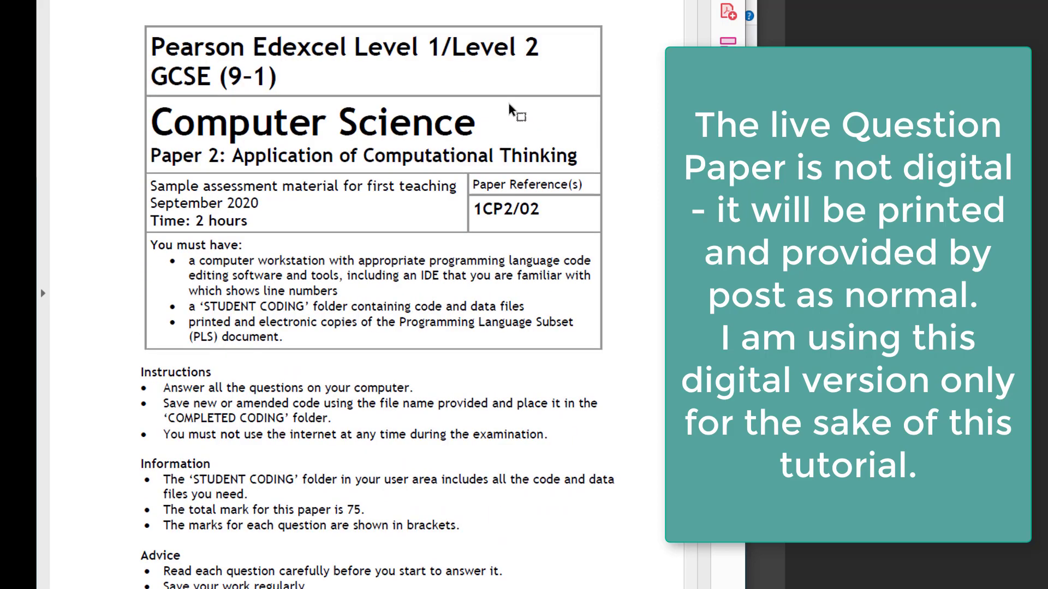
scroll("down", 3)
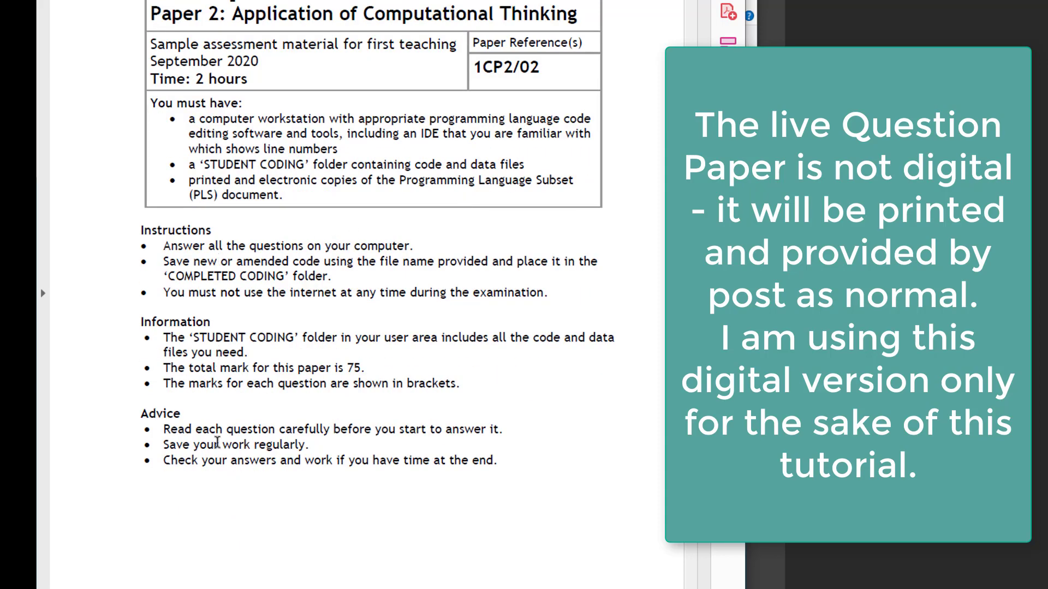
scroll("down", 3)
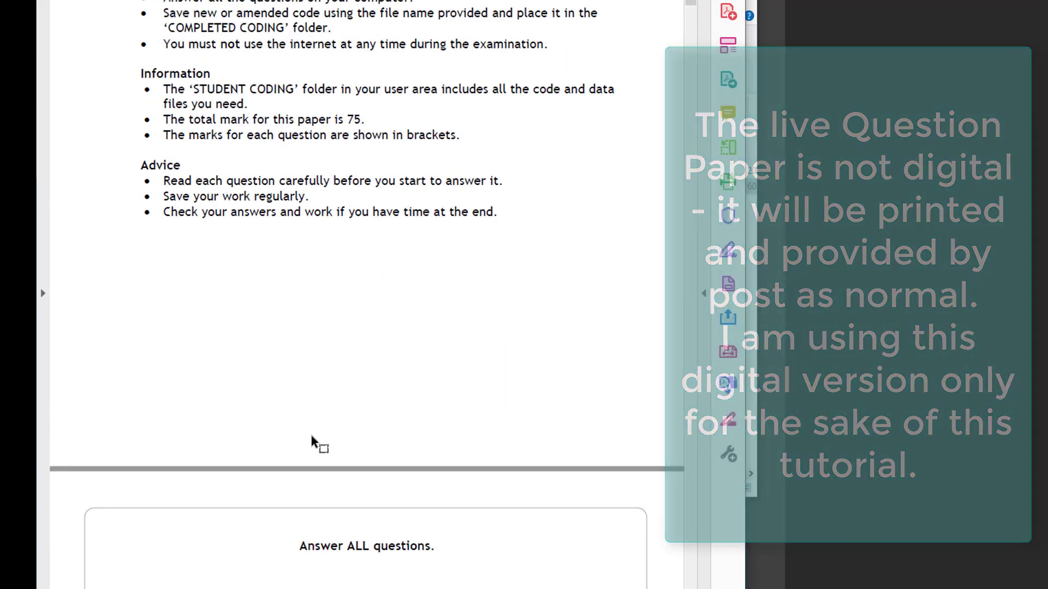
scroll("down", 3)
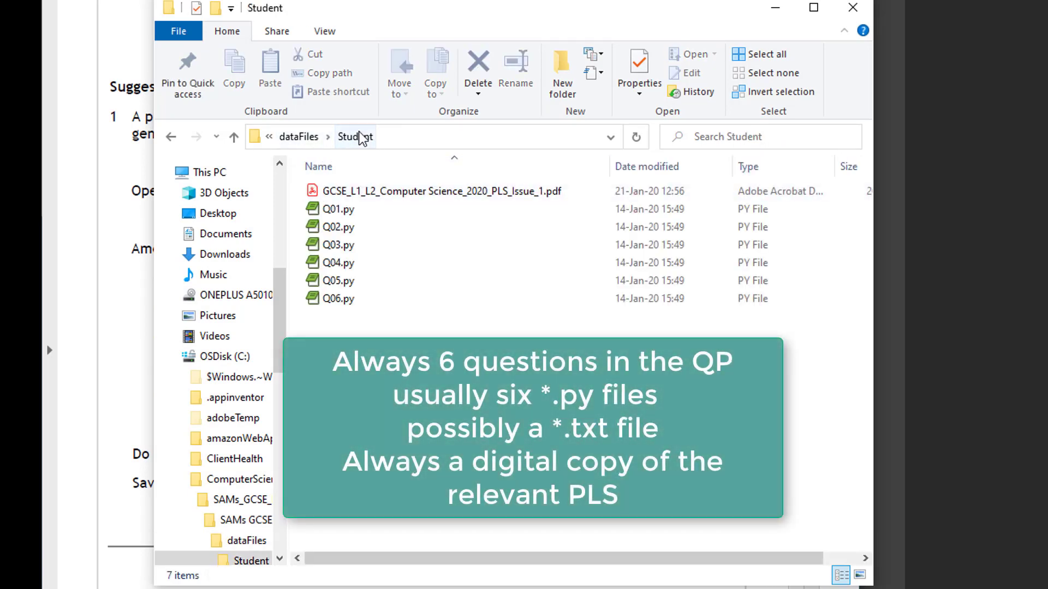
- Show the Student folder's PLS PDF and Q01–Q06 Python files beside the open question paper
left_click(337, 244)
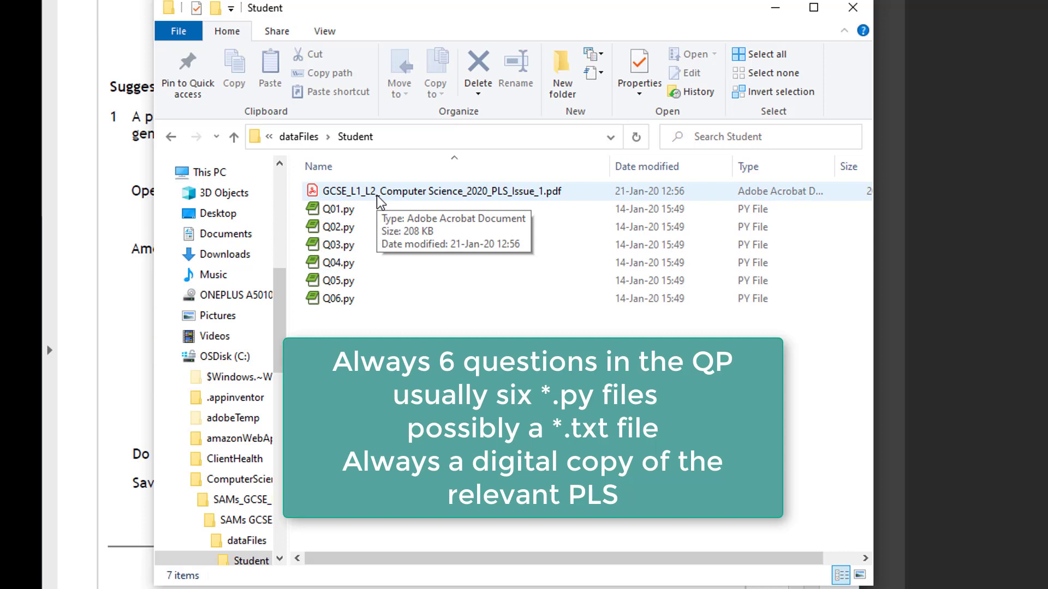
mouse_move(369, 326)
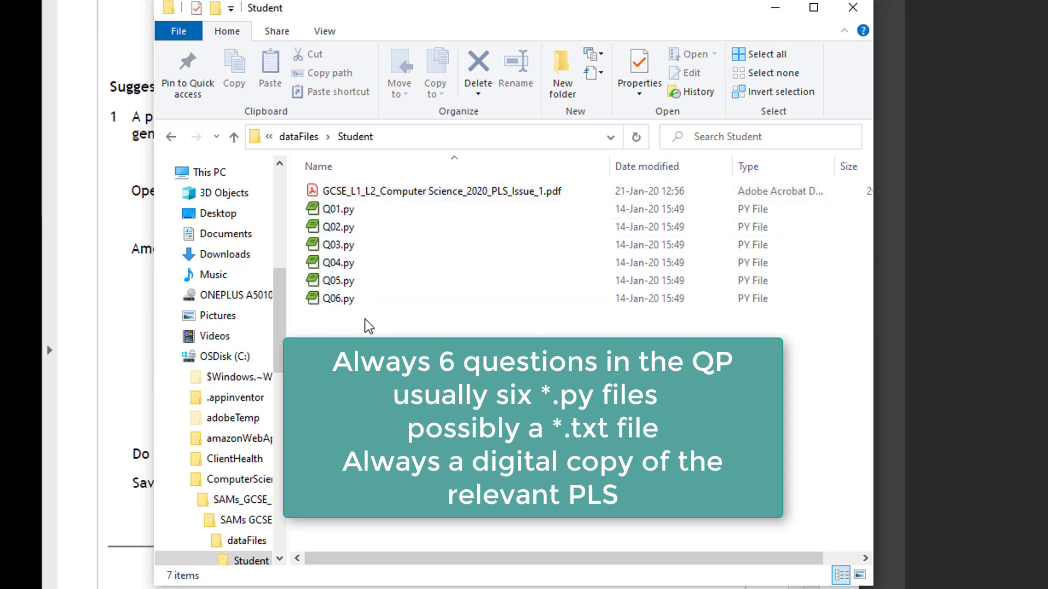
left_click(441, 191)
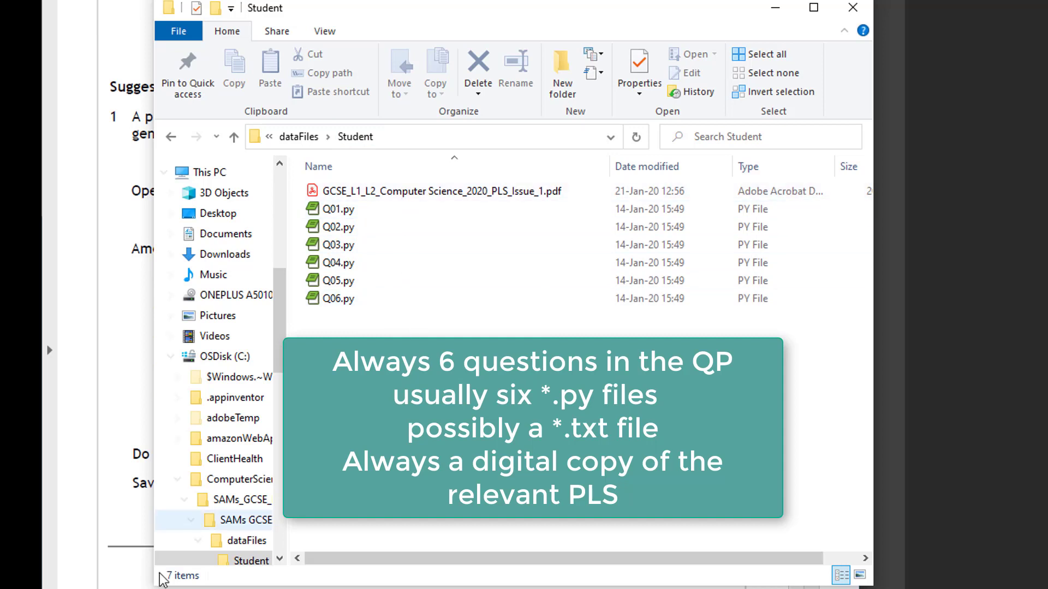
left_click(338, 208)
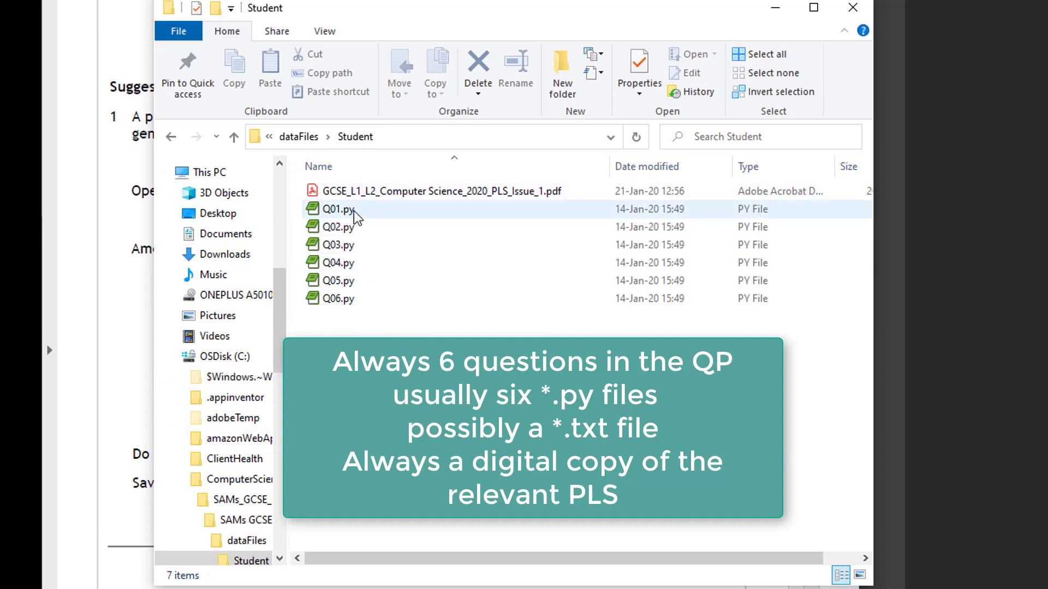
mouse_move(396, 219)
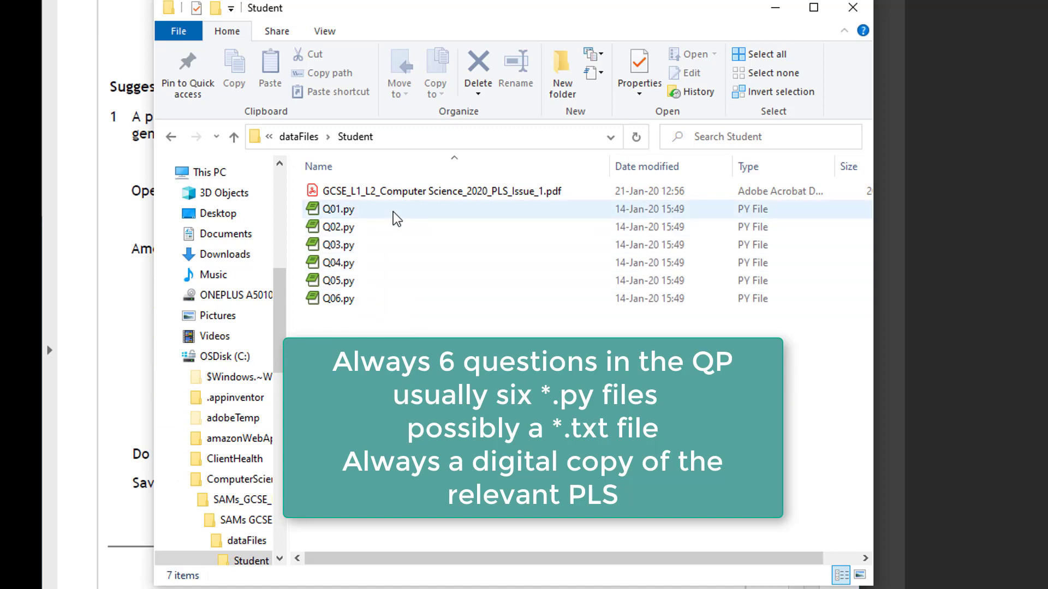